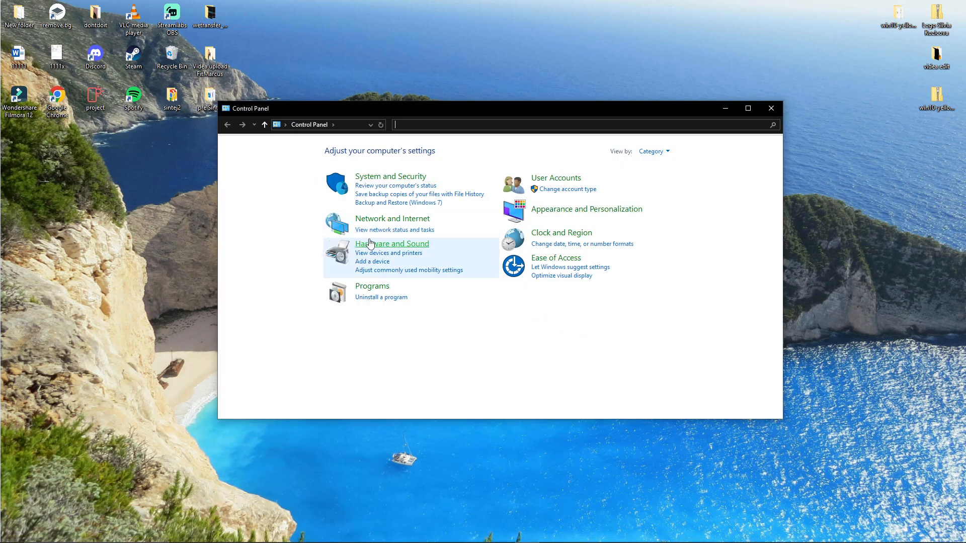
Open Hardware and Sound > Sound and select the Speakers (Focusrite Usb Audio) playback device
click(392, 243)
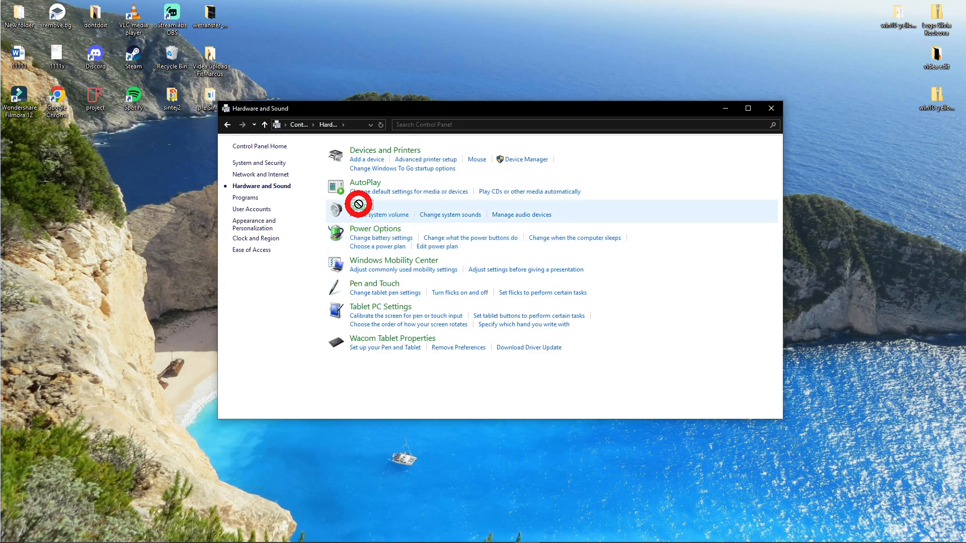
click(360, 206)
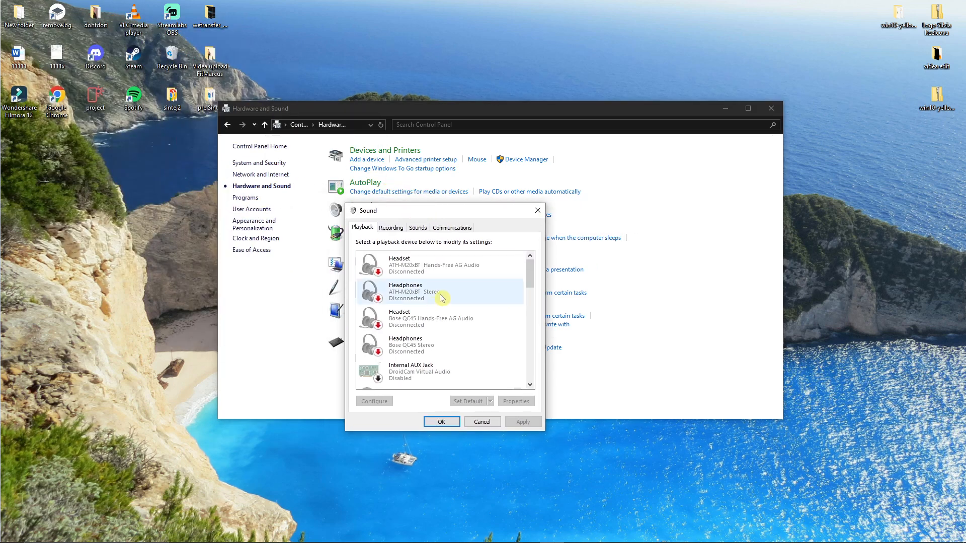
click(440, 318)
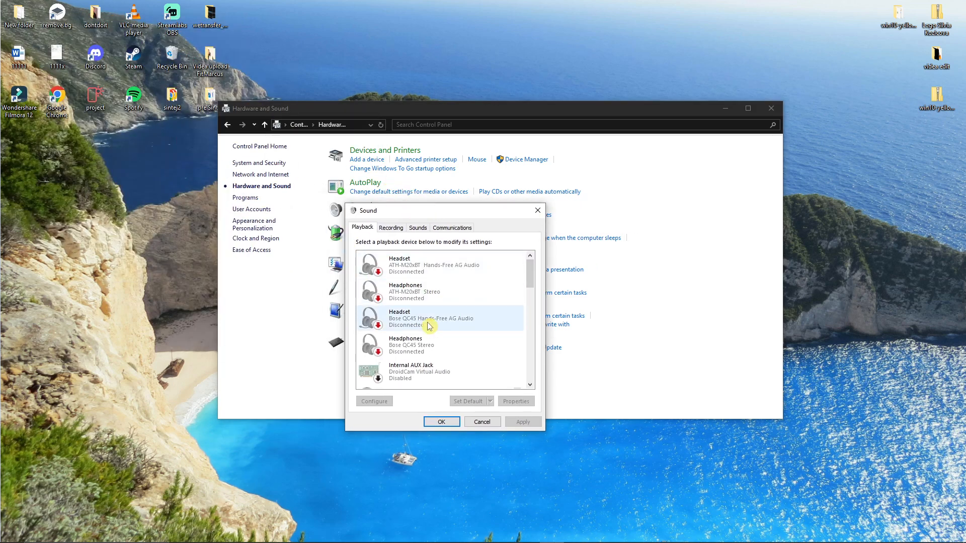
scroll(down, 3)
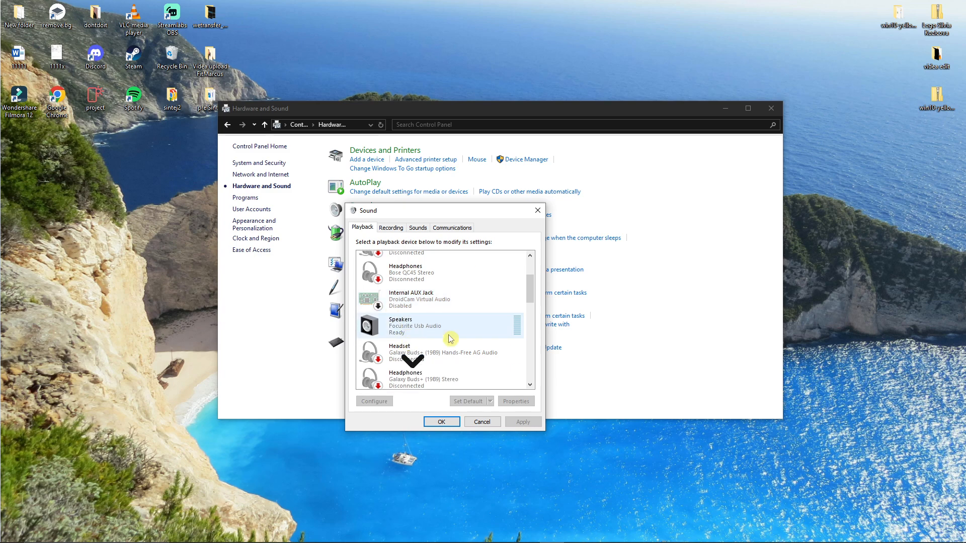
click(439, 326)
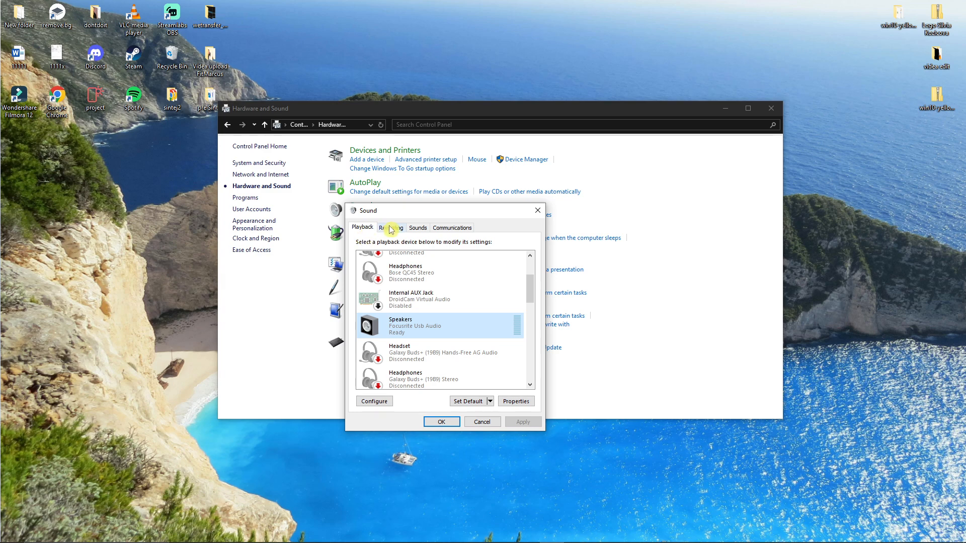
Show the recording devices and bring up the Microphone (2- Insta360 Link) context menu
click(391, 228)
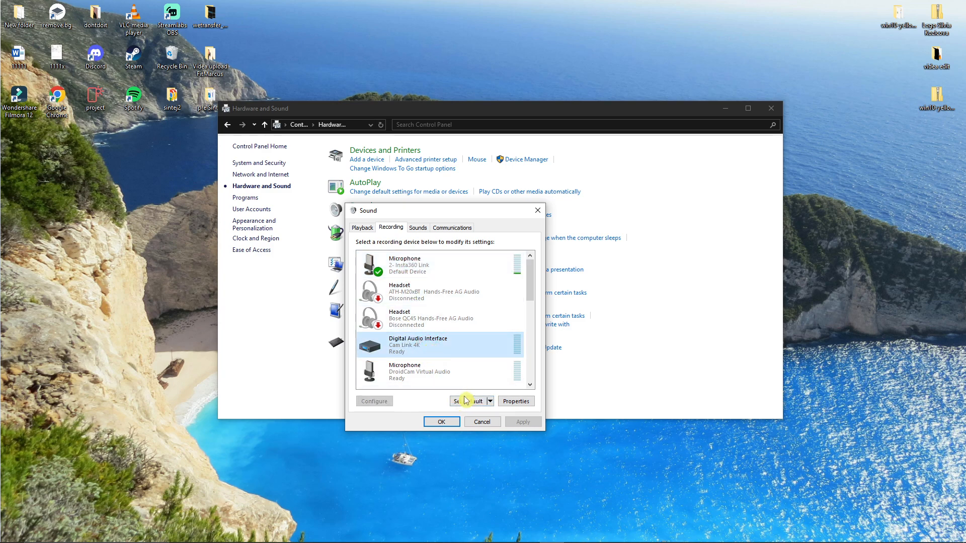
click(467, 401)
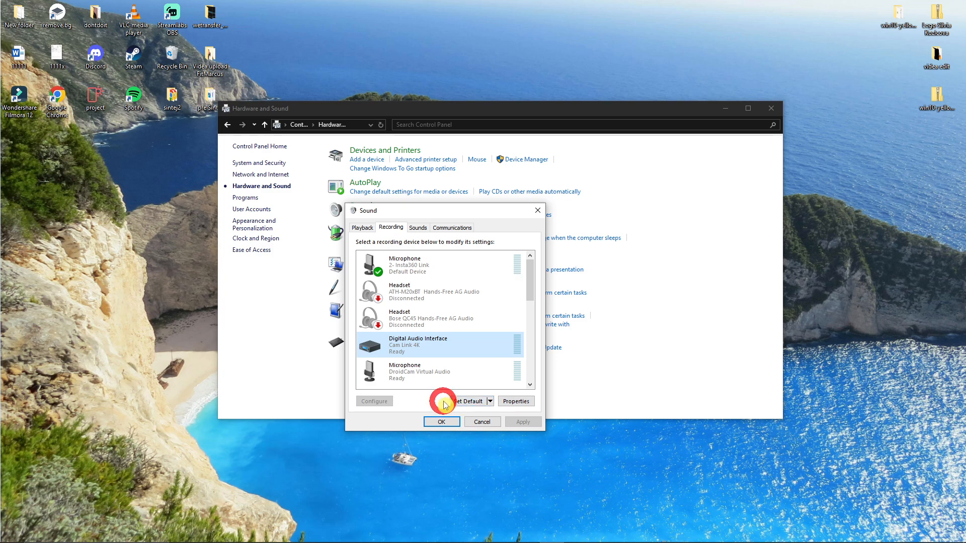
right_click(431, 265)
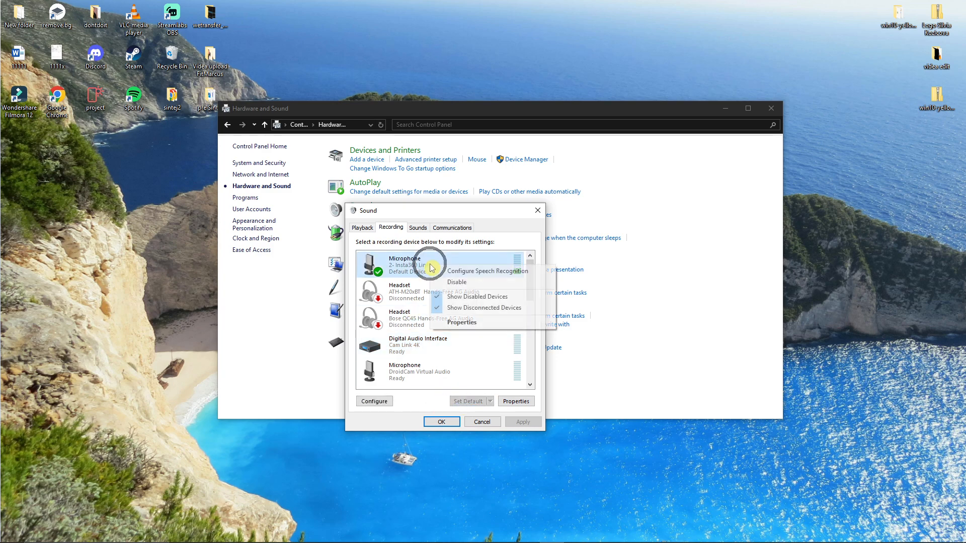
Lower the Insta360 Link microphone level from 100 to 80 in its properties
click(461, 322)
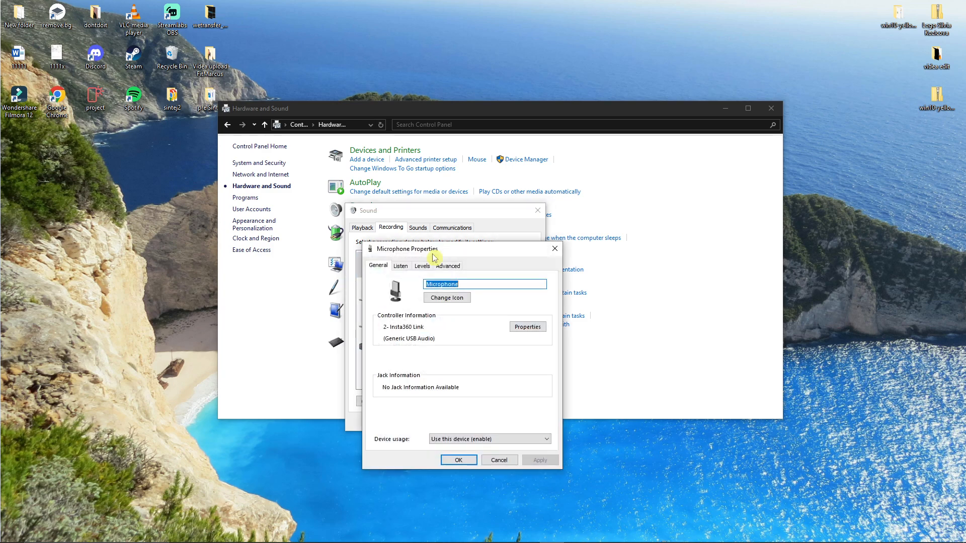
click(422, 266)
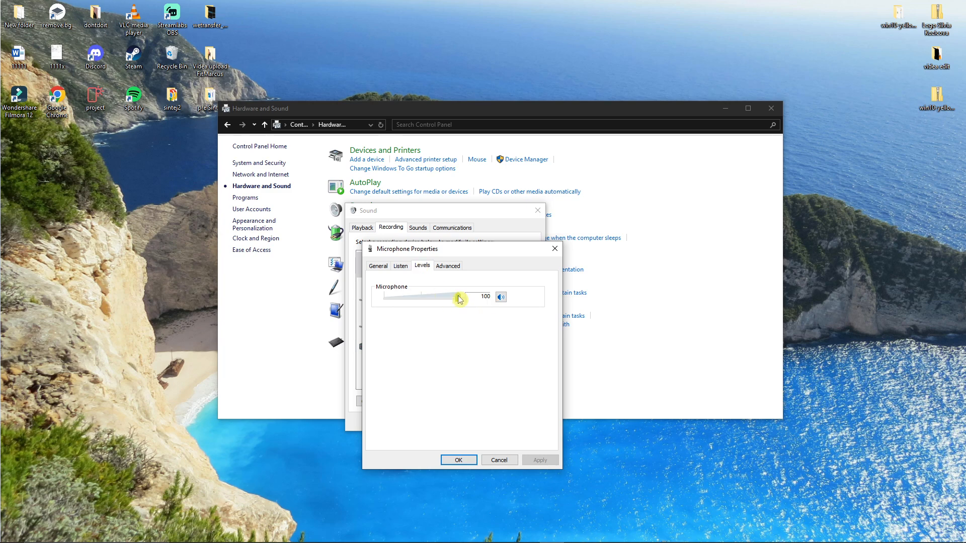
drag(469, 297, 444, 297)
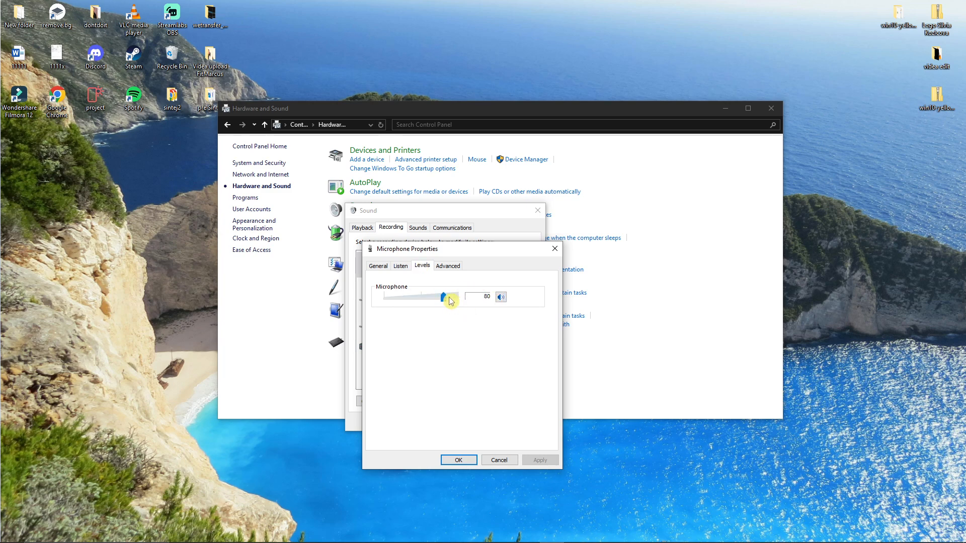
click(448, 266)
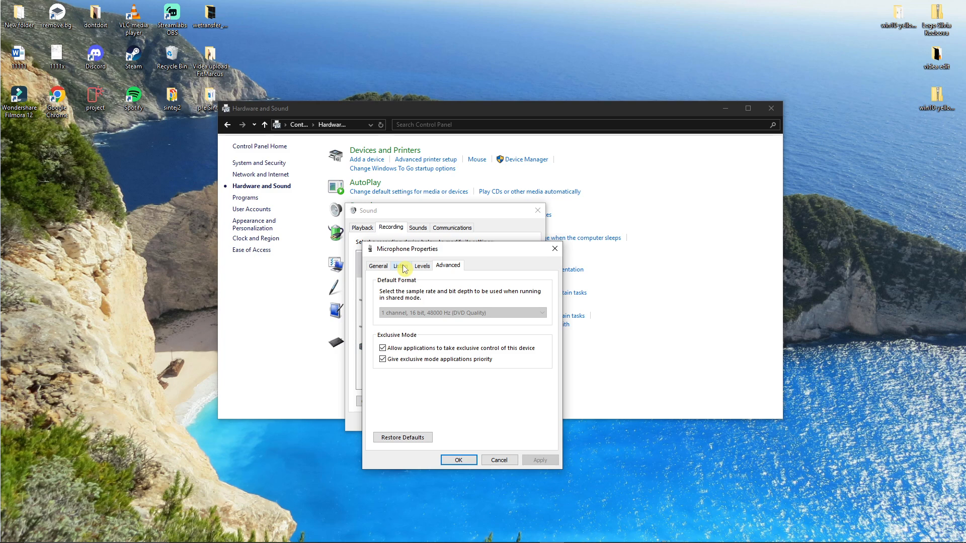
Enable 'Continue running when on battery power' and close the microphone properties
click(400, 266)
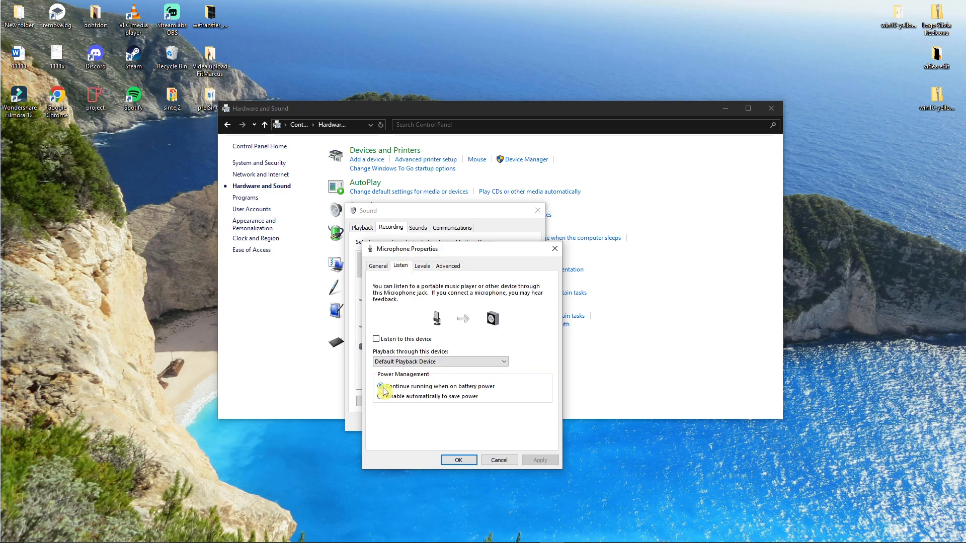
click(381, 386)
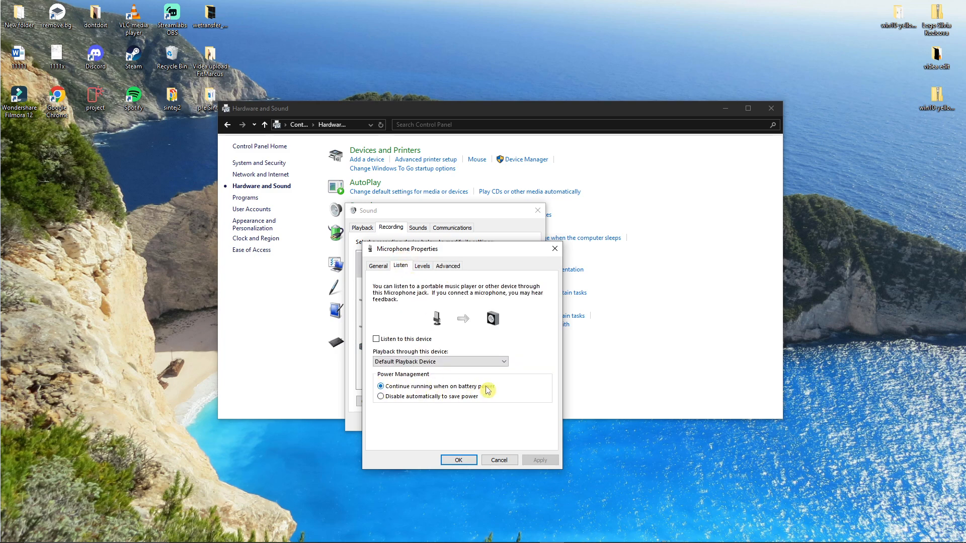
mouse_move(549, 257)
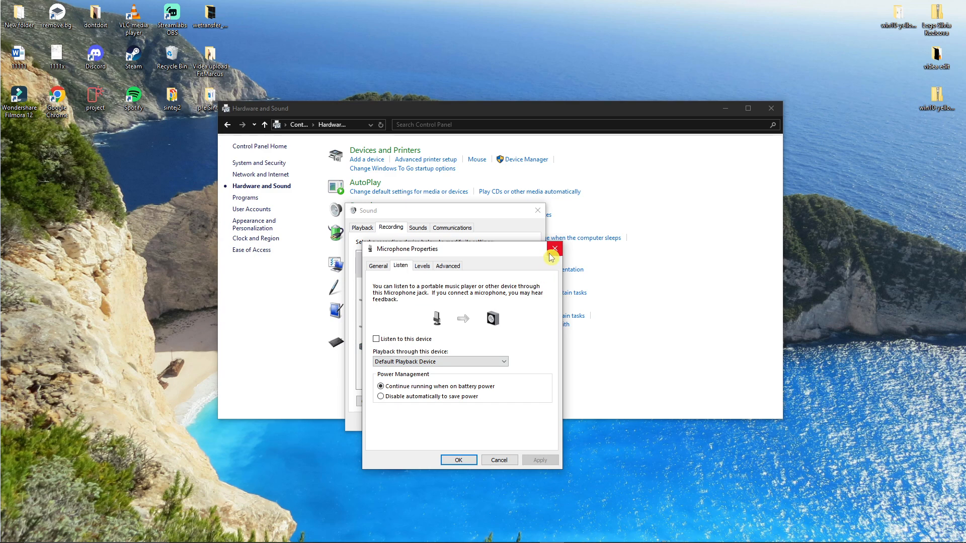
click(554, 249)
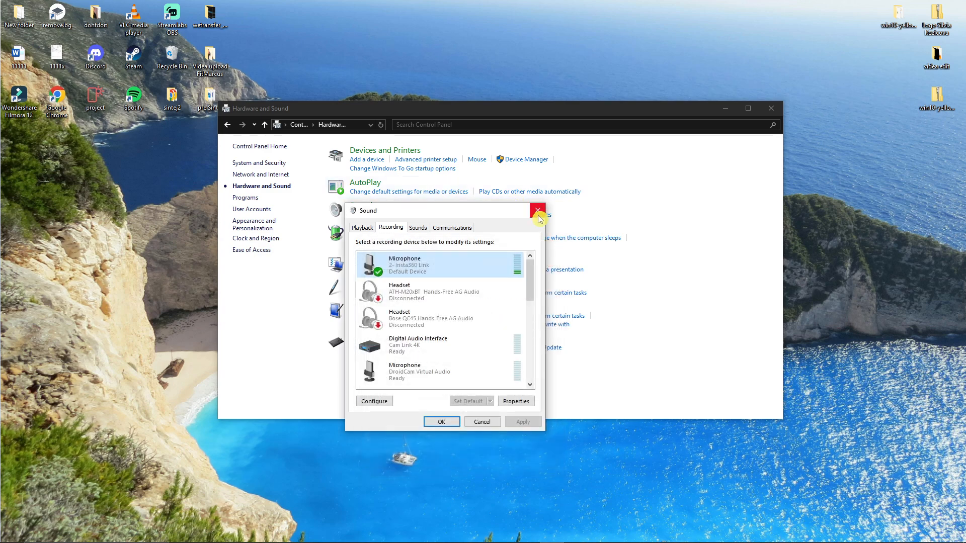
Close Sound settings and open Settings' Privacy General page, scrolling the sidebar
click(537, 210)
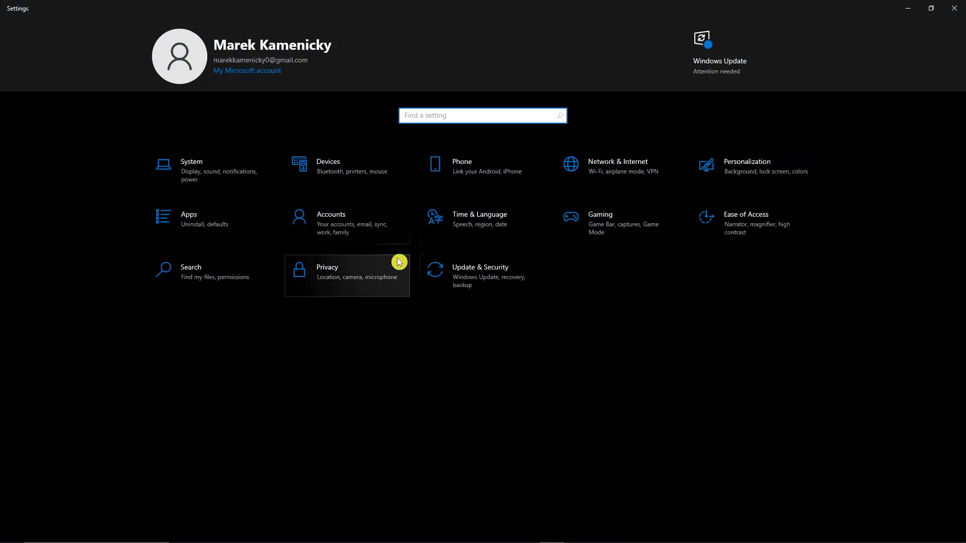
click(346, 276)
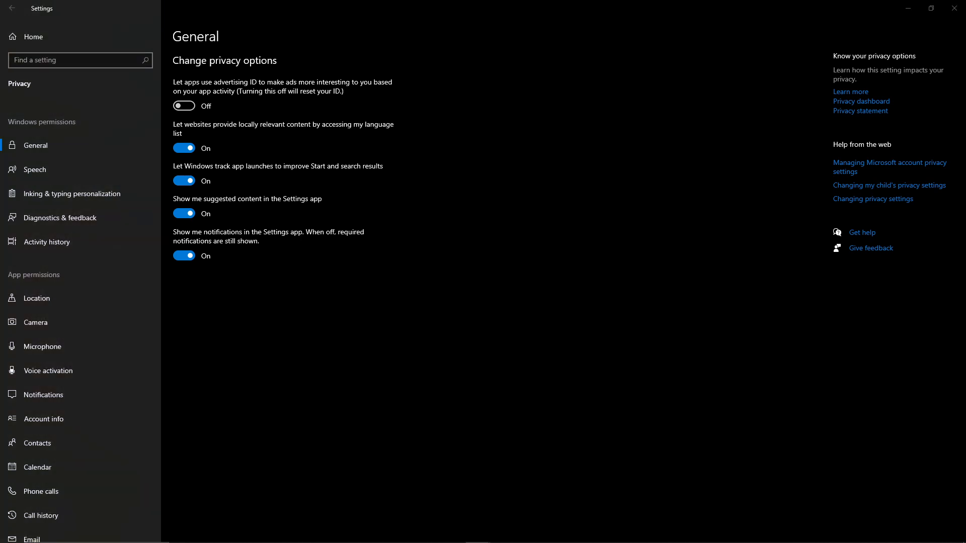
mouse_move(107, 322)
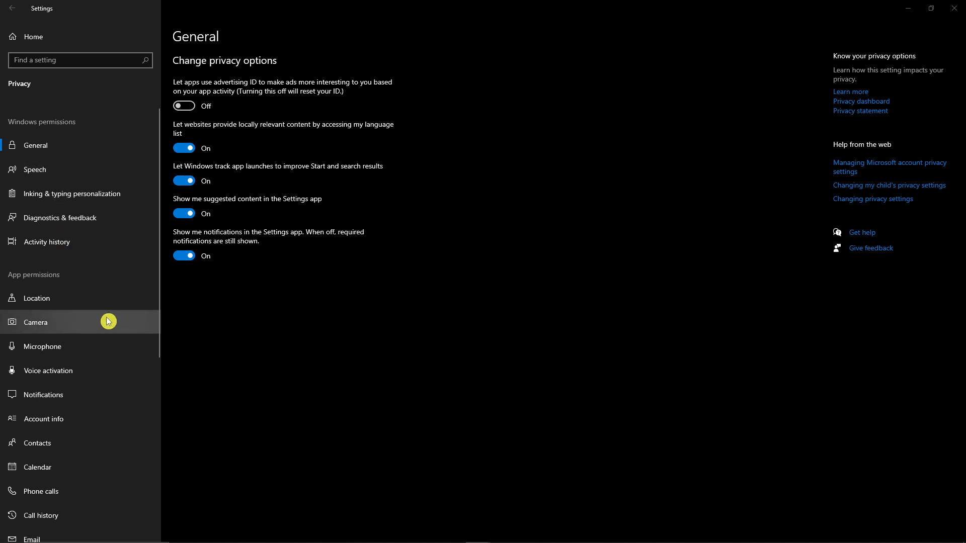
scroll(down, 3)
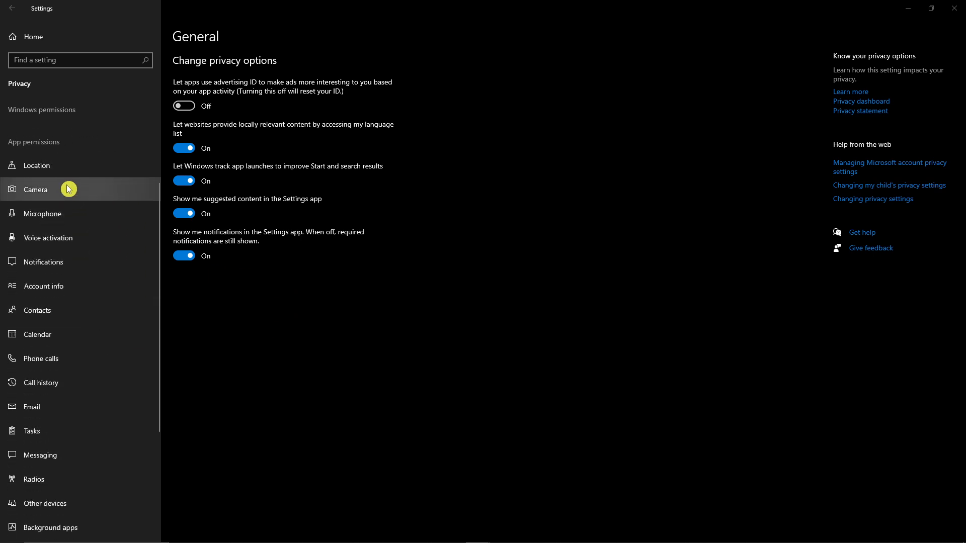
Confirm 'Allow apps to access your microphone' is On, then close Settings and Control Panel
click(42, 214)
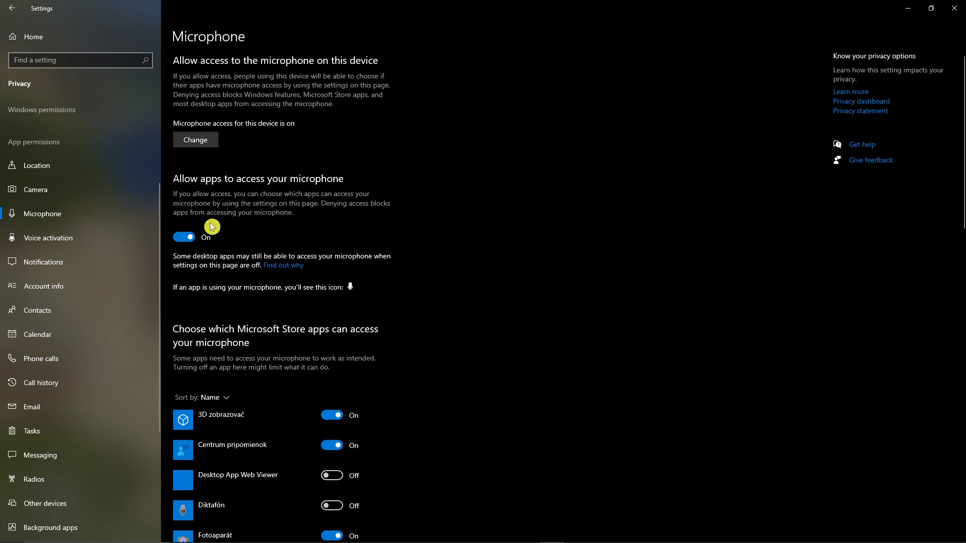
click(185, 237)
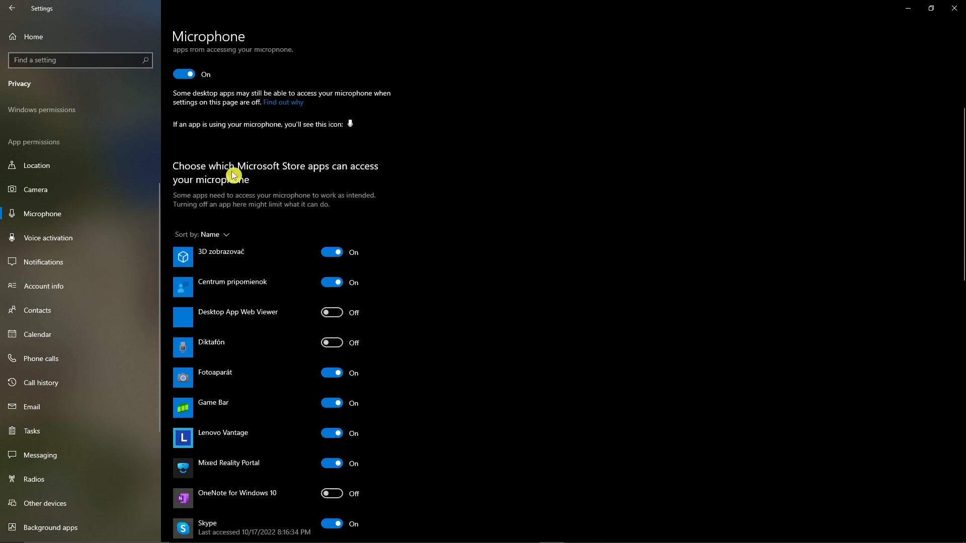
mouse_move(311, 362)
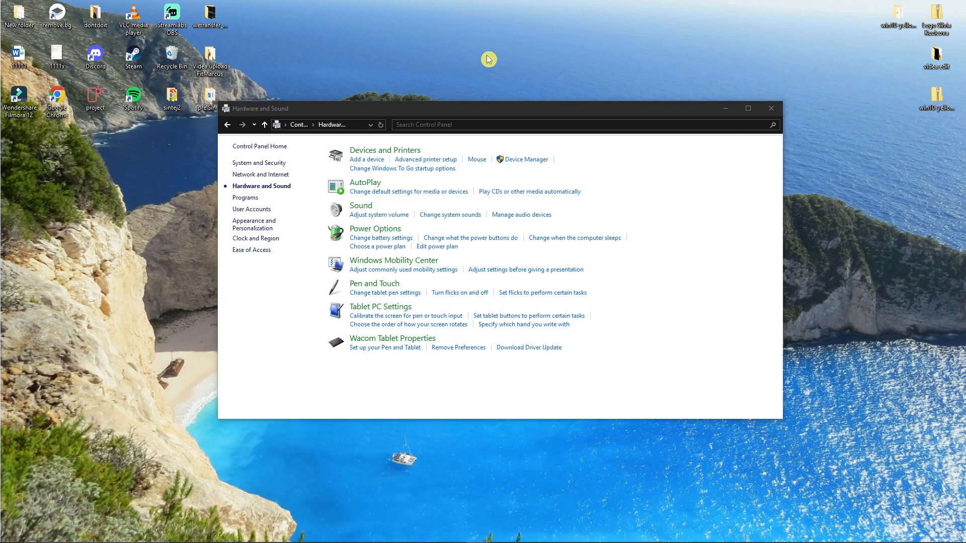
click(771, 108)
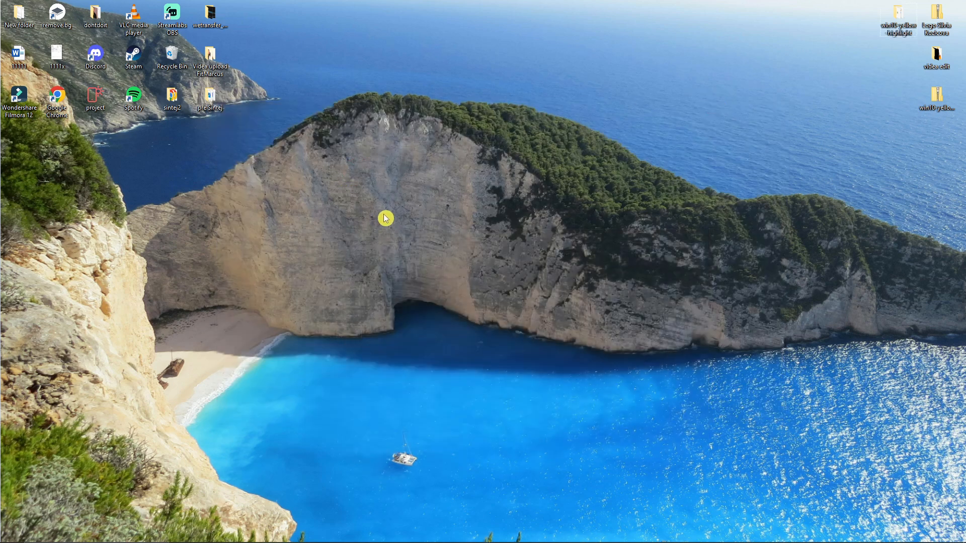
Search the Start menu for 'device Manager' and launch the best match
click(11, 533)
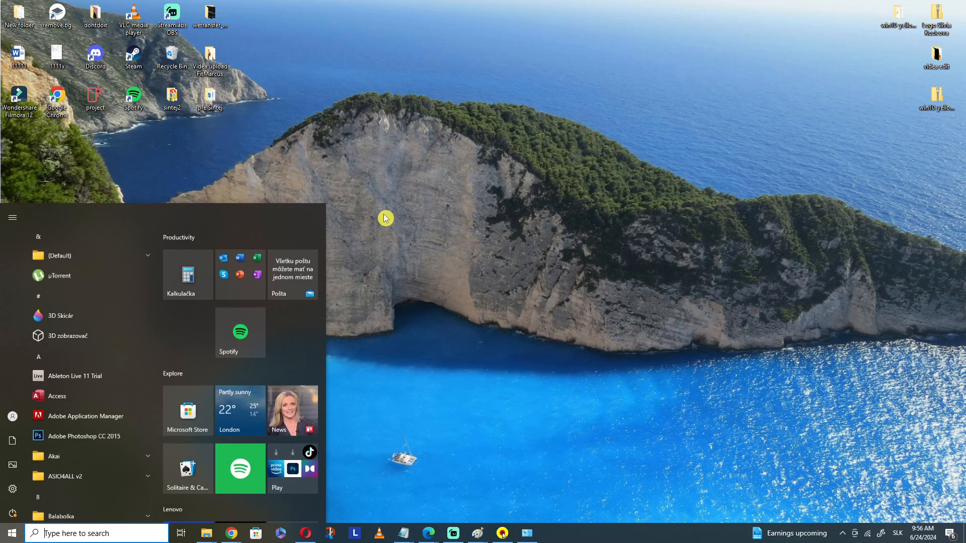
text(device Manager)
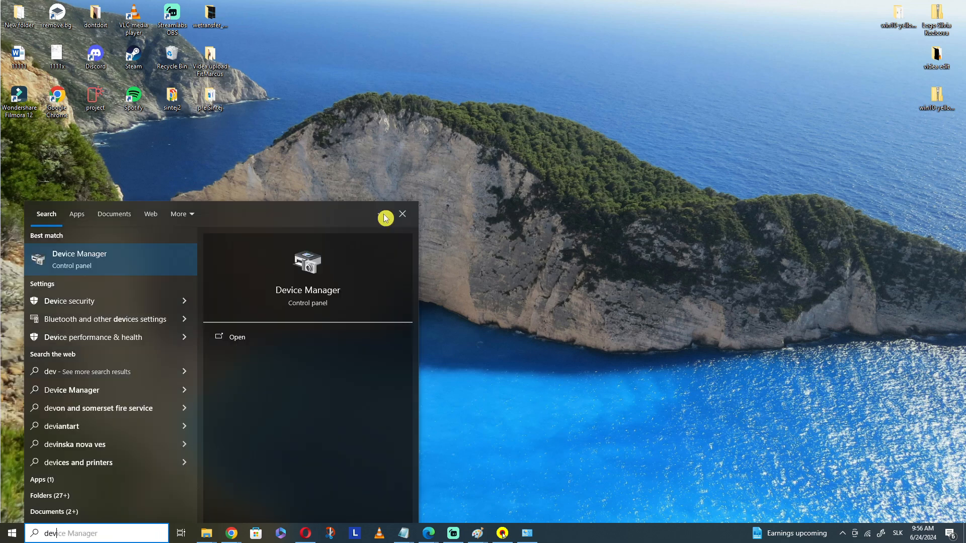
click(236, 337)
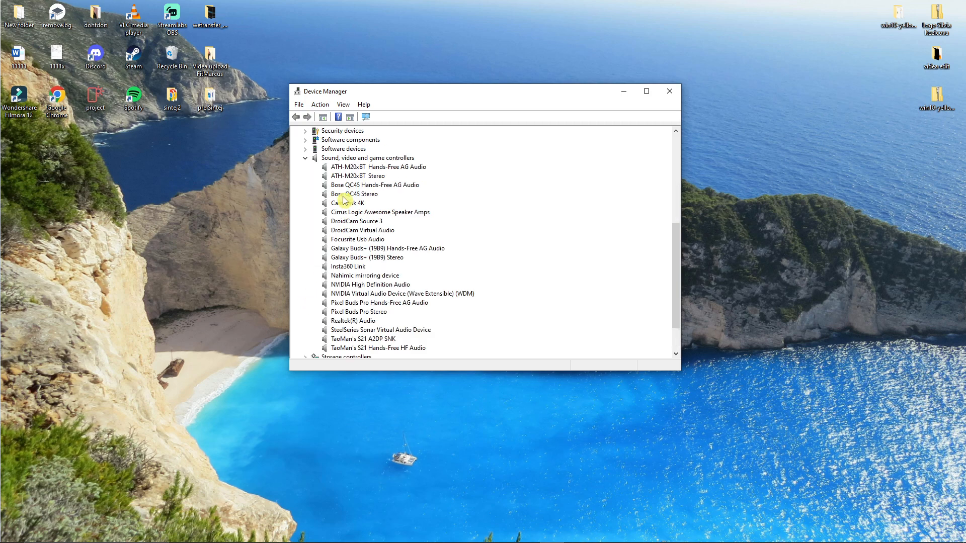
Disable the Bose QC45 Stereo device, confirming Yes, then start updating its driver
right_click(354, 194)
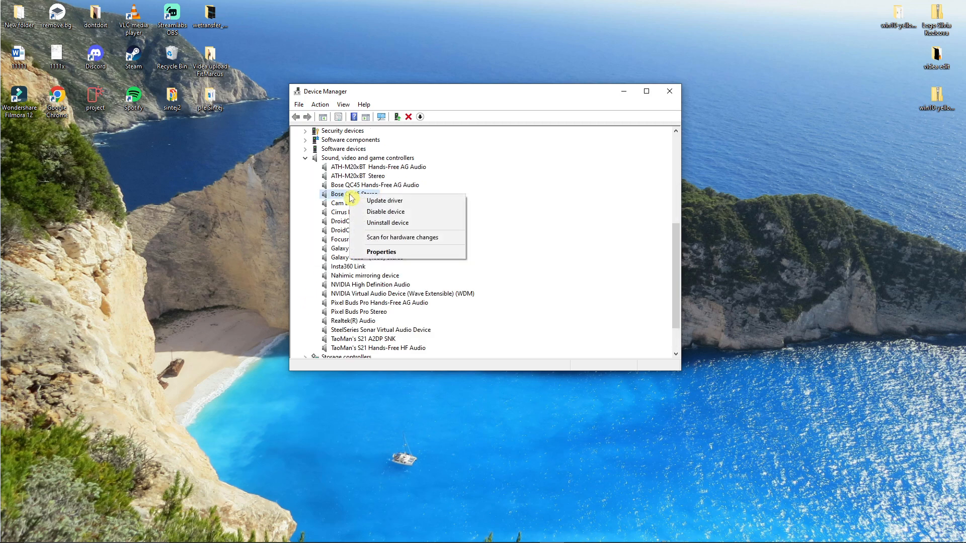
click(385, 212)
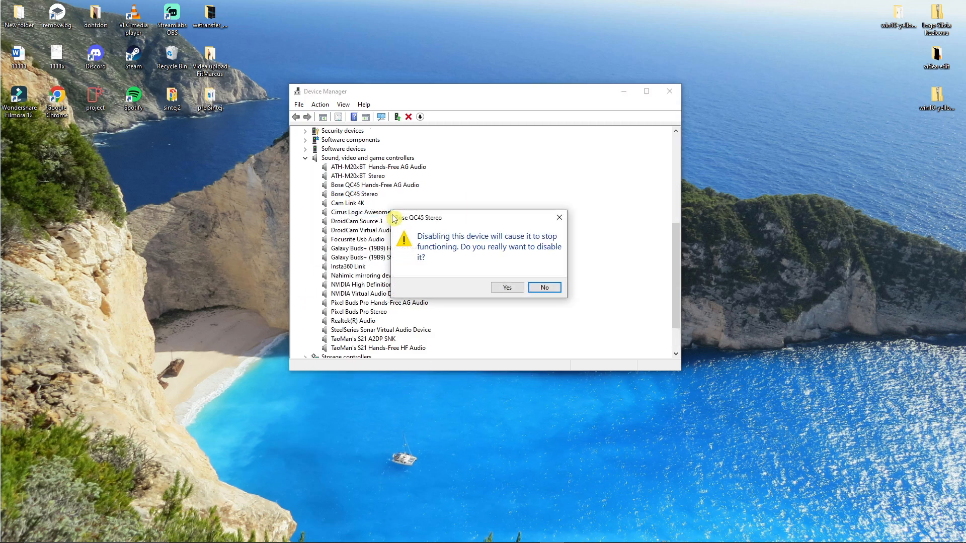
click(543, 287)
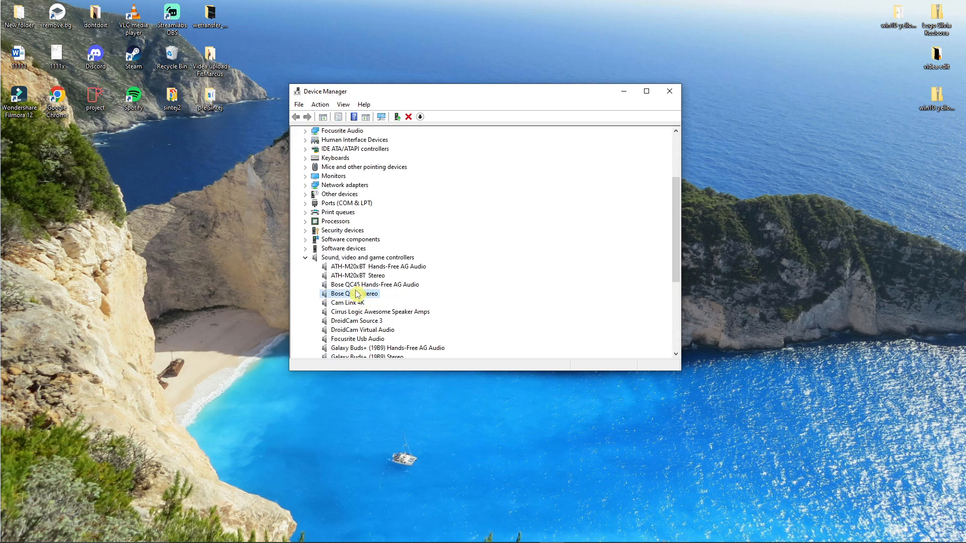
double_click(354, 294)
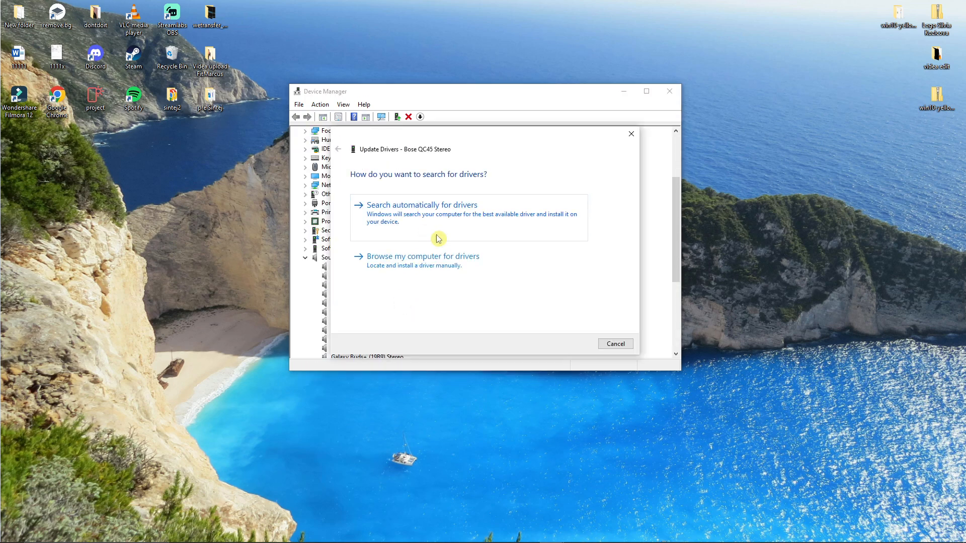
mouse_move(475, 230)
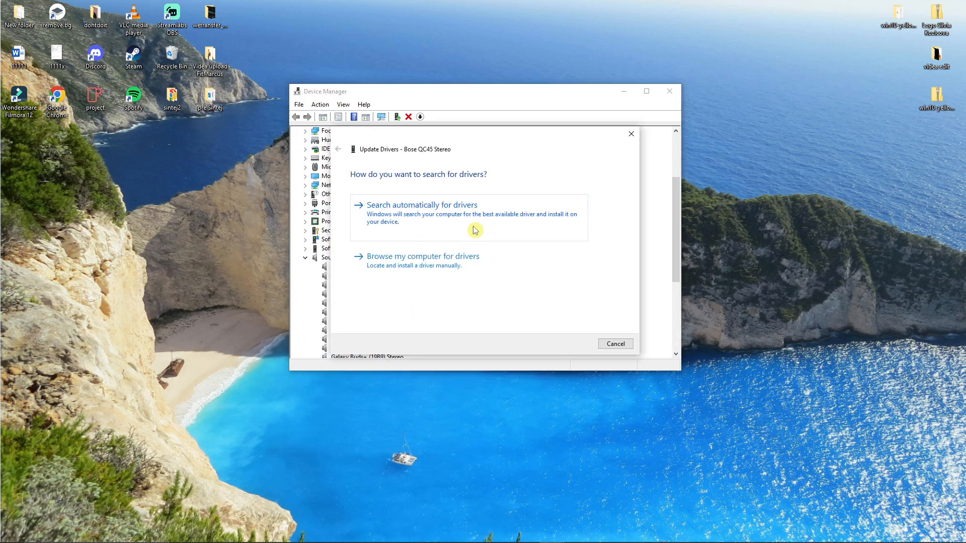